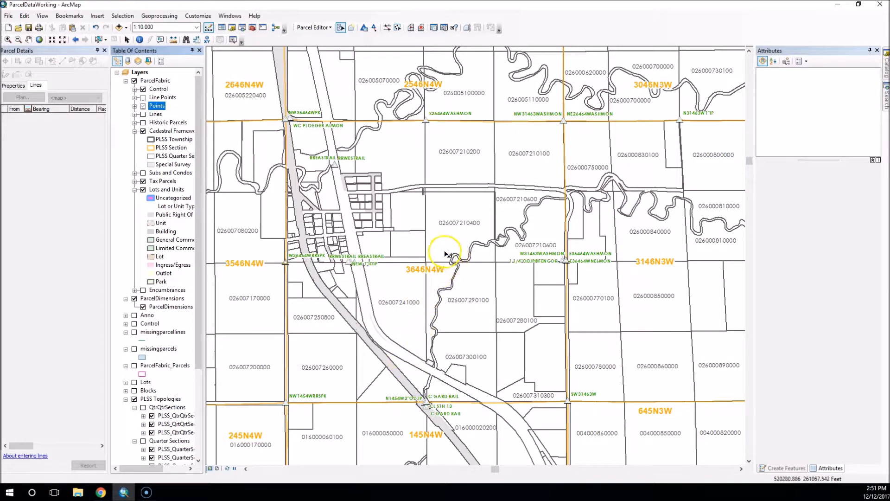
left_click(157, 105)
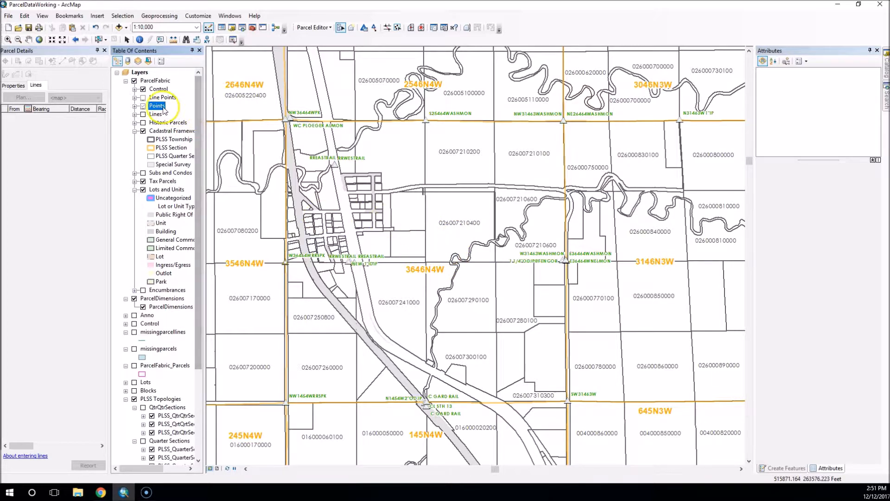
left_click(405, 229)
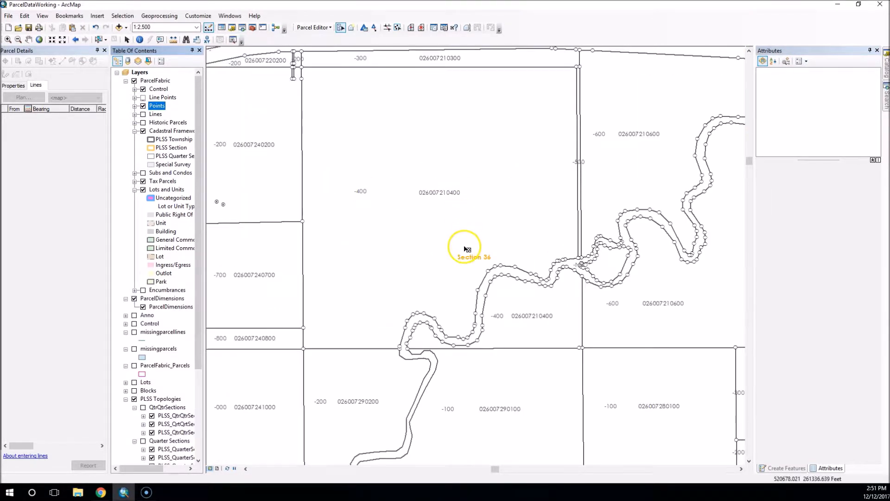
left_click(465, 248)
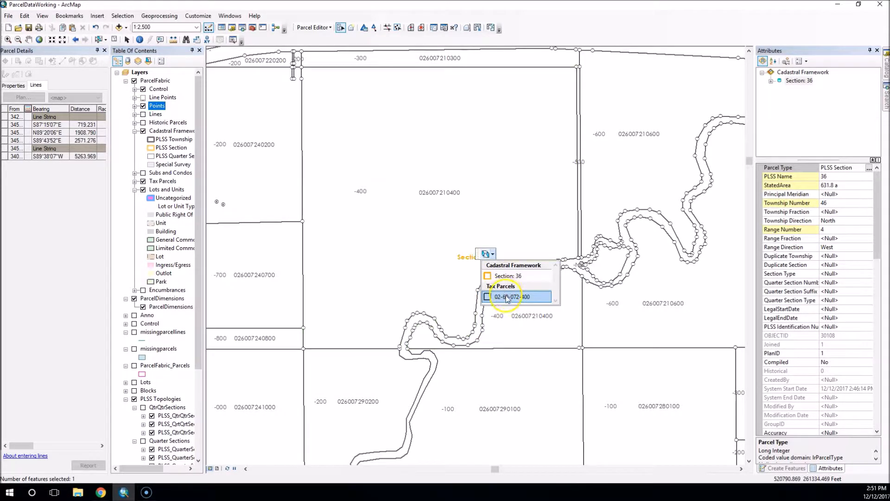
left_click(514, 297)
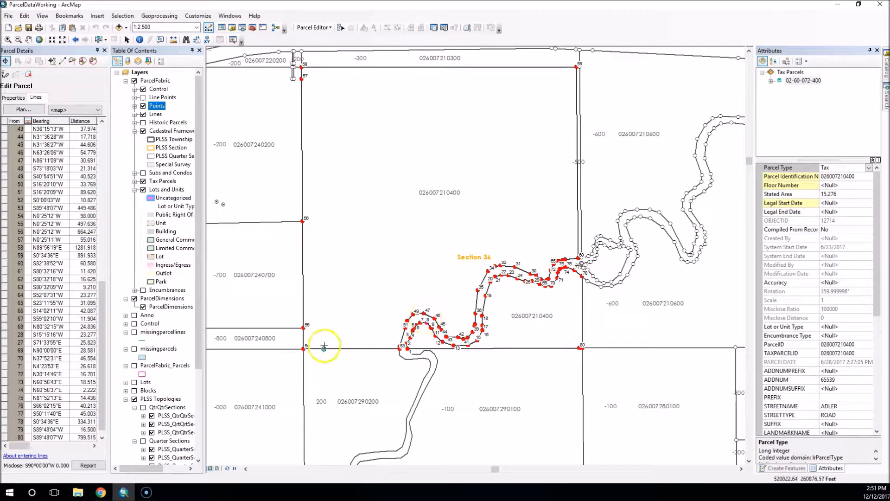
mouse_move(549, 221)
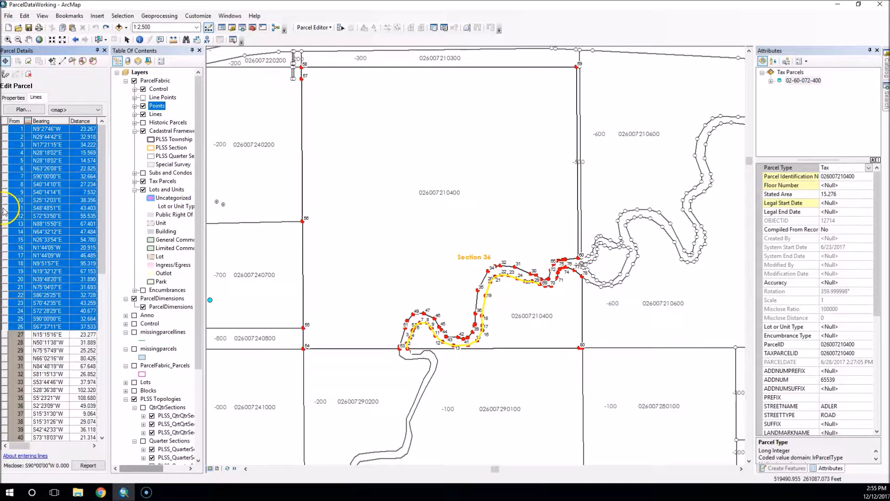
Step: Merge the 26 selected river-following courses into one line string
right_click(6, 210)
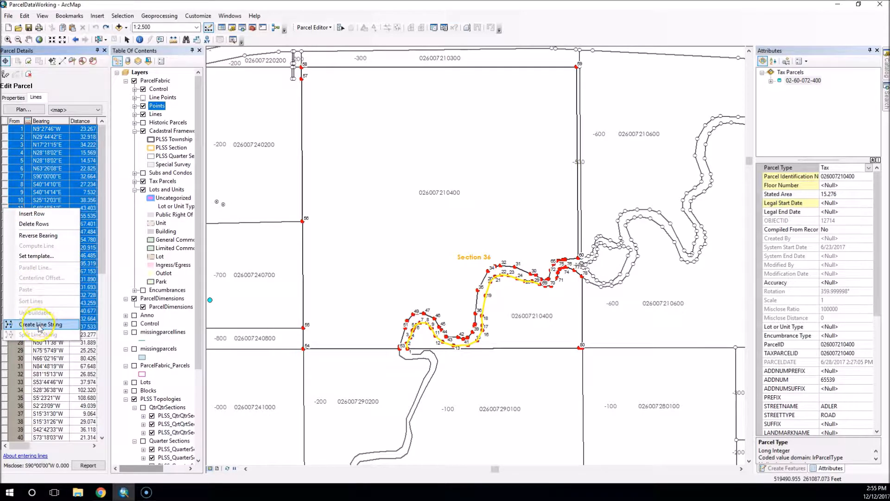
left_click(38, 324)
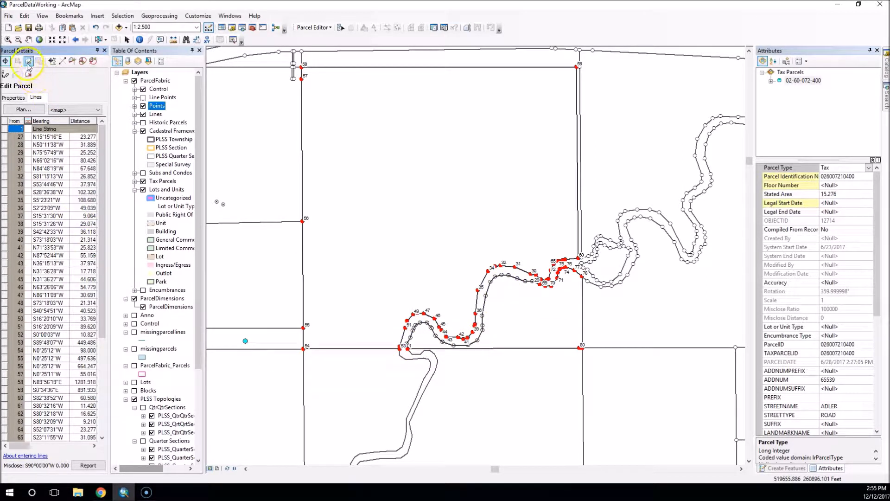
left_click(28, 61)
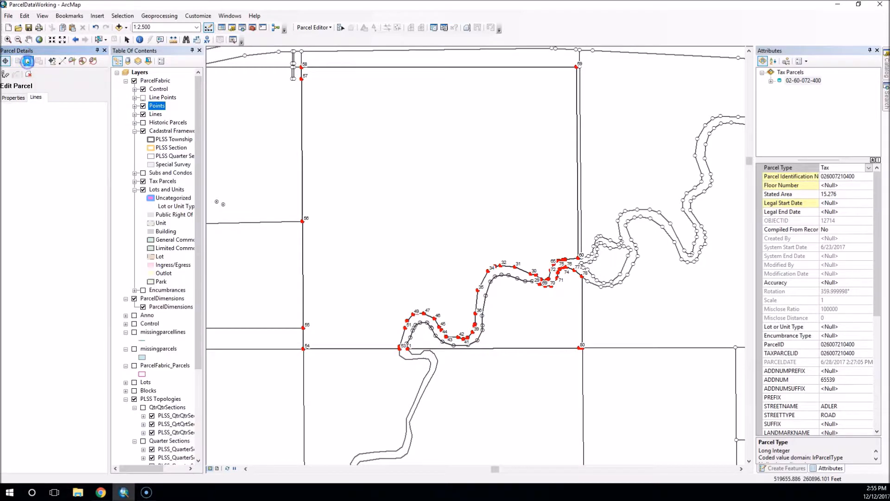
left_click(36, 97)
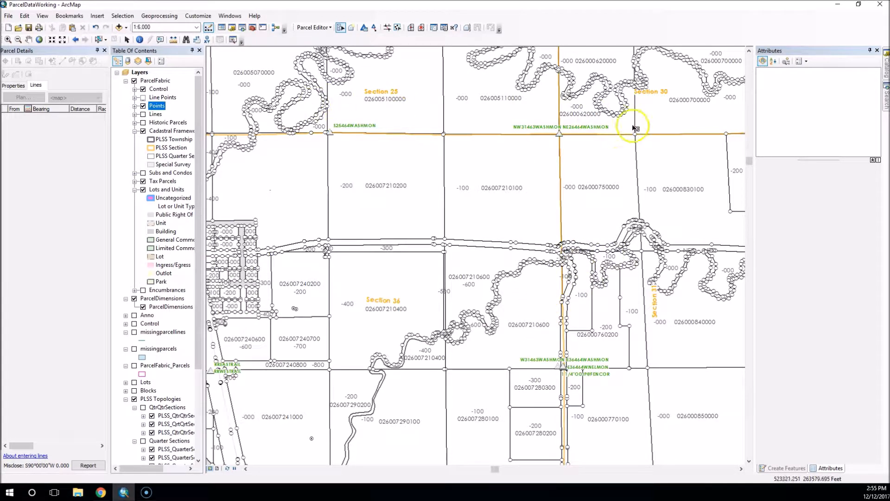
mouse_move(526, 326)
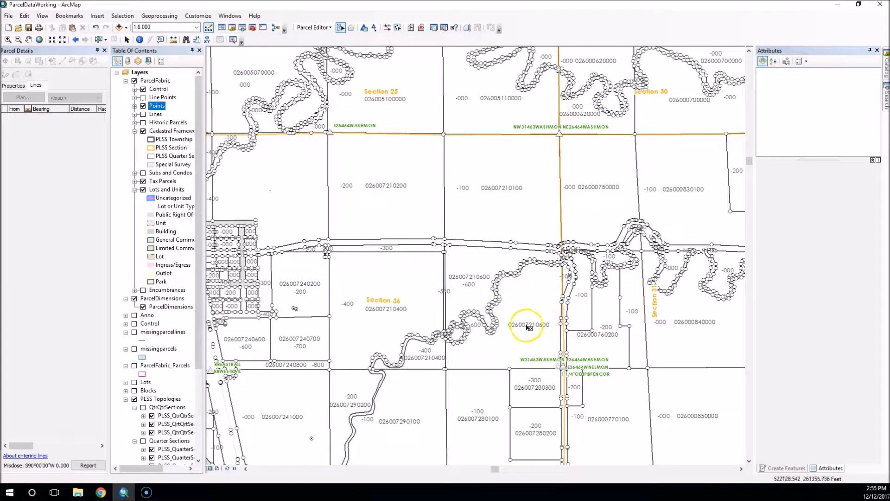